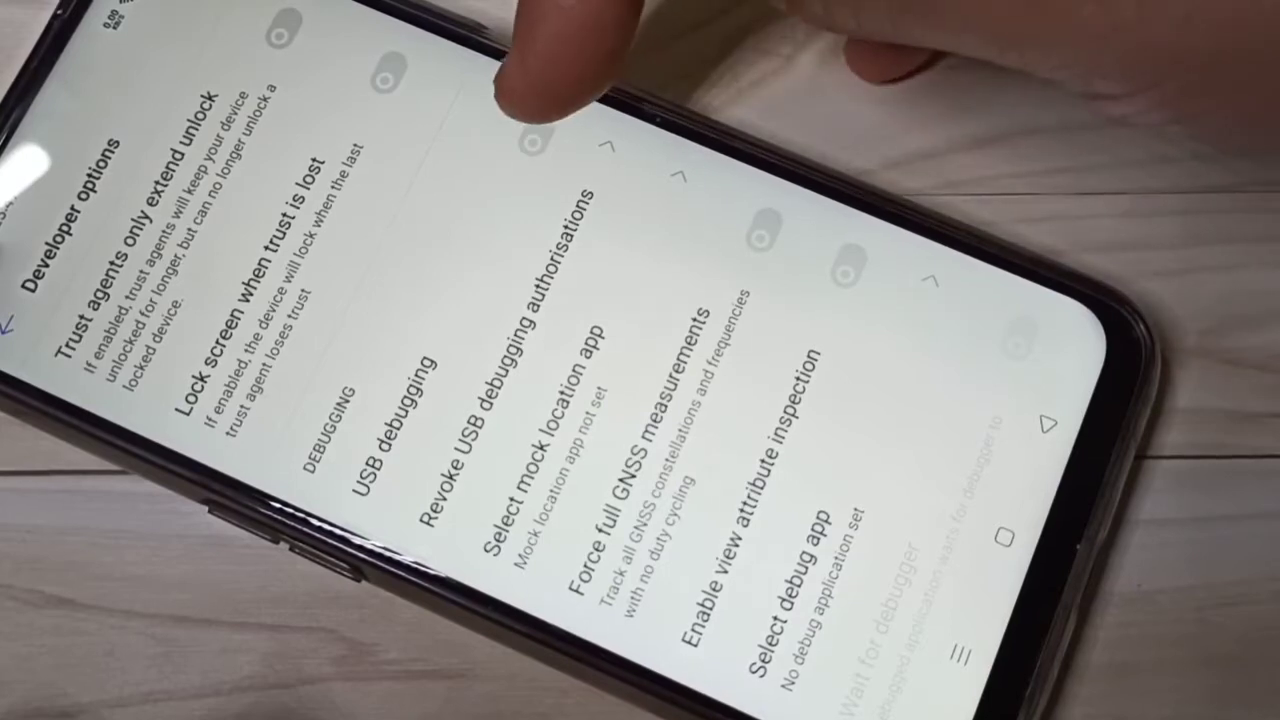
Leave Developer options and return to the main Settings menu
click(385, 400)
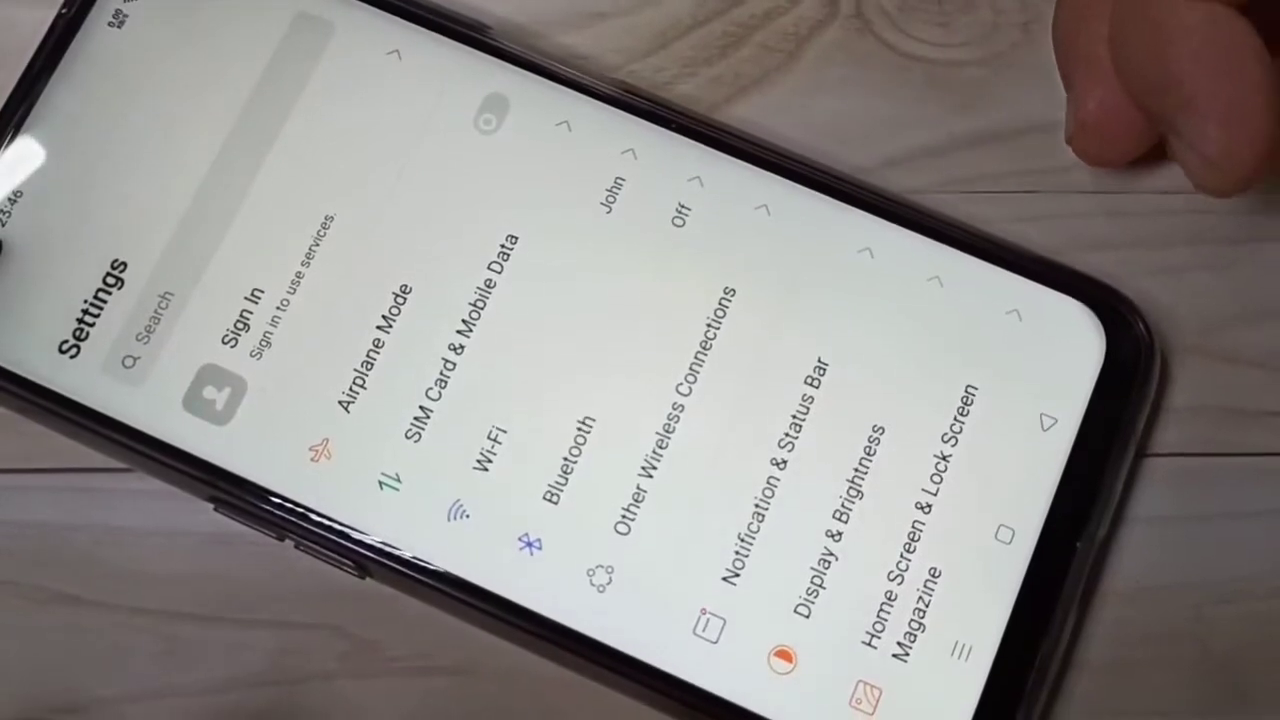
Scroll down the main Settings list toward Developer options
scroll(down, 3)
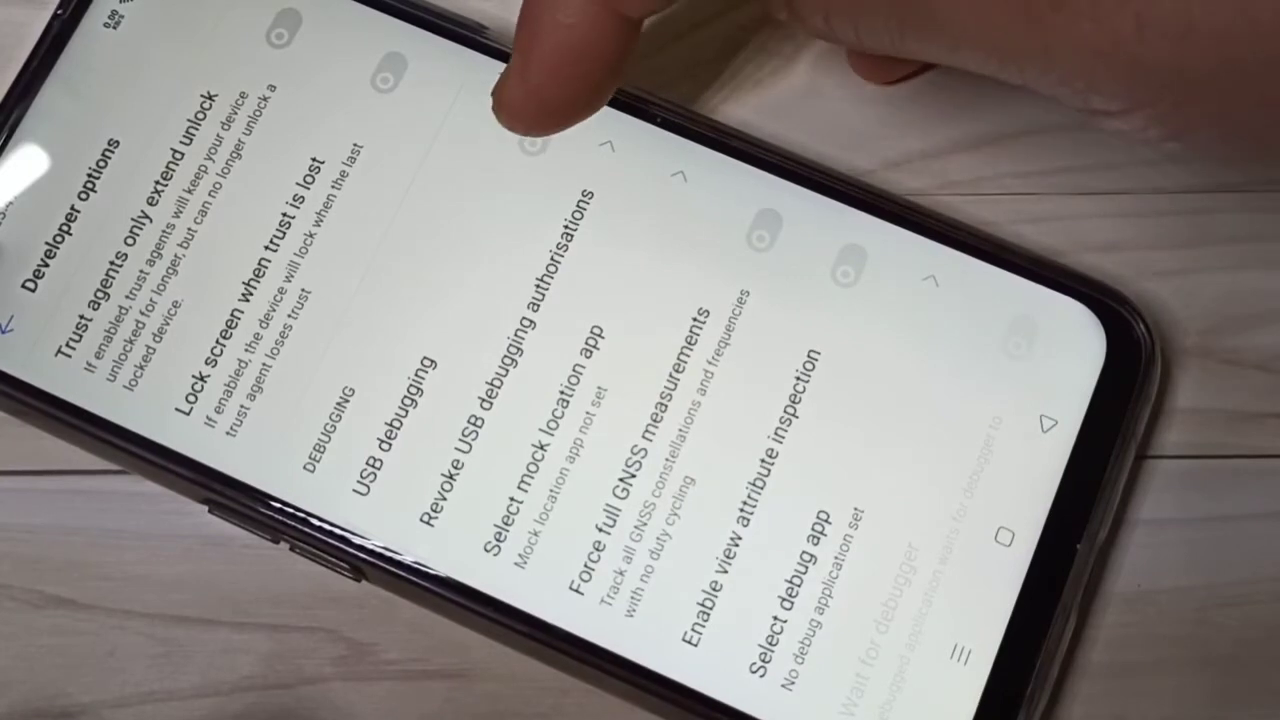
Switch the USB debugging toggle on in the Debugging section
click(540, 140)
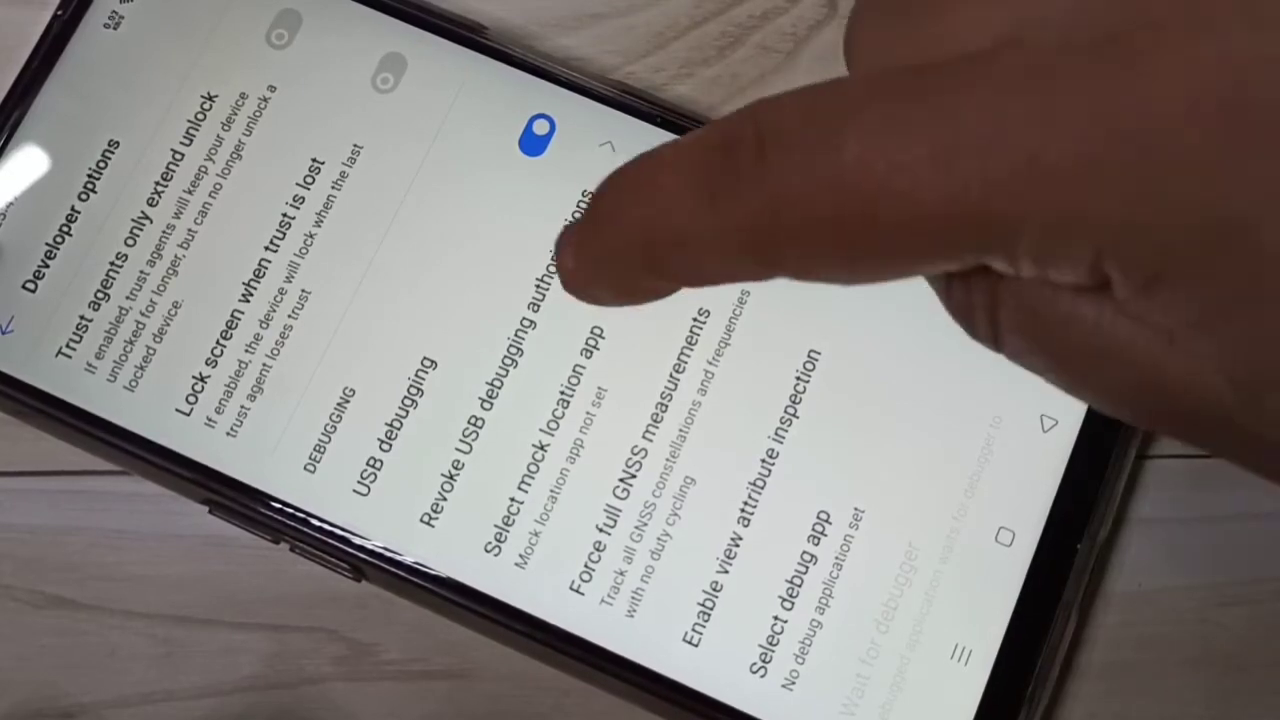
scroll(down, 3)
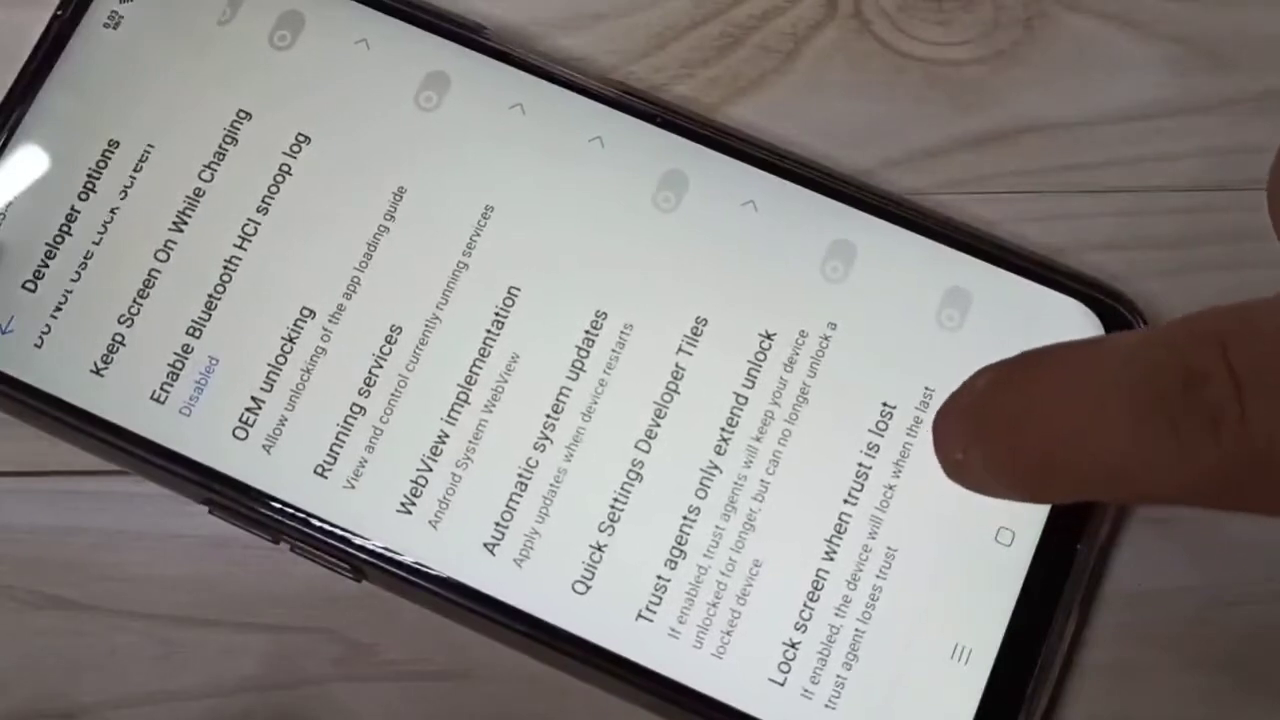
scroll(down, 3)
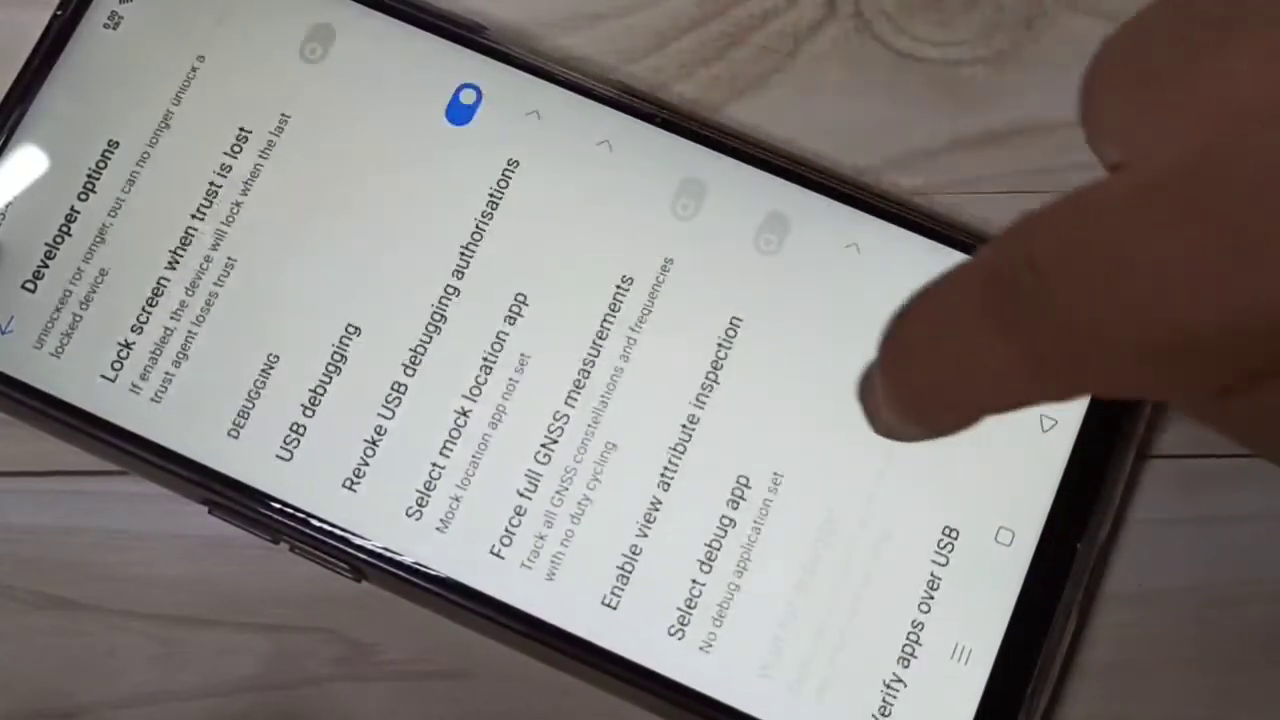